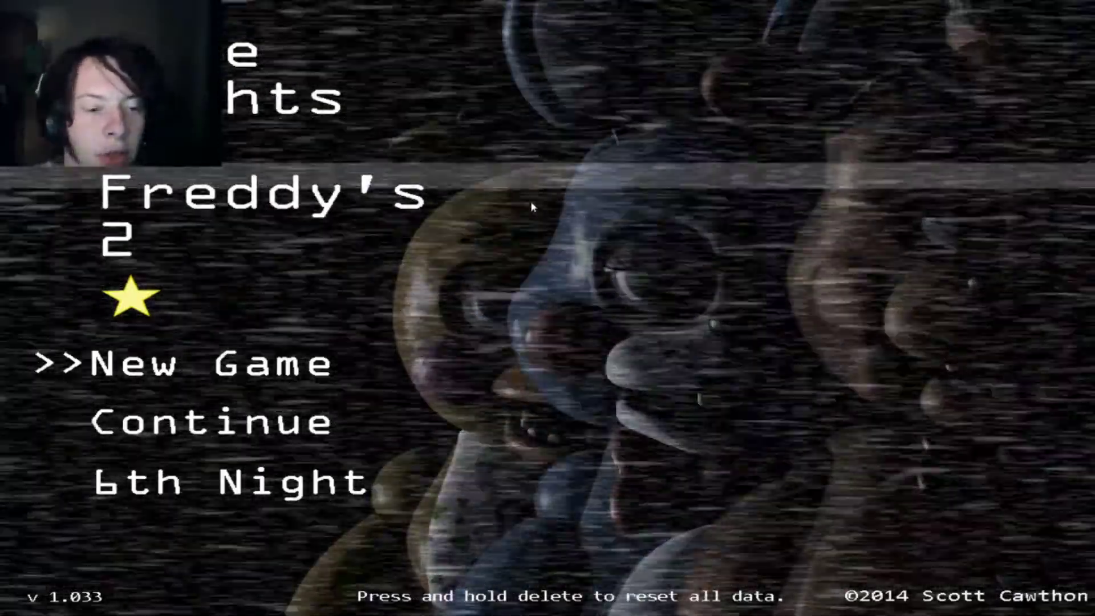
Step: Start the 6th Night from the title menu and load into the office at 12 AM
key("Down")
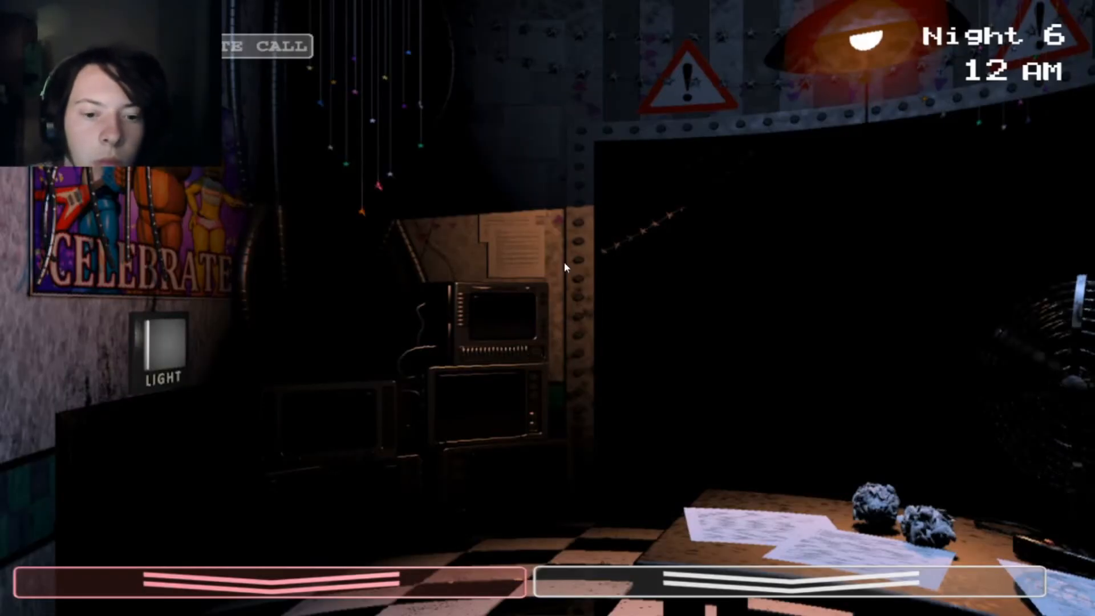
mouse_move(642, 330)
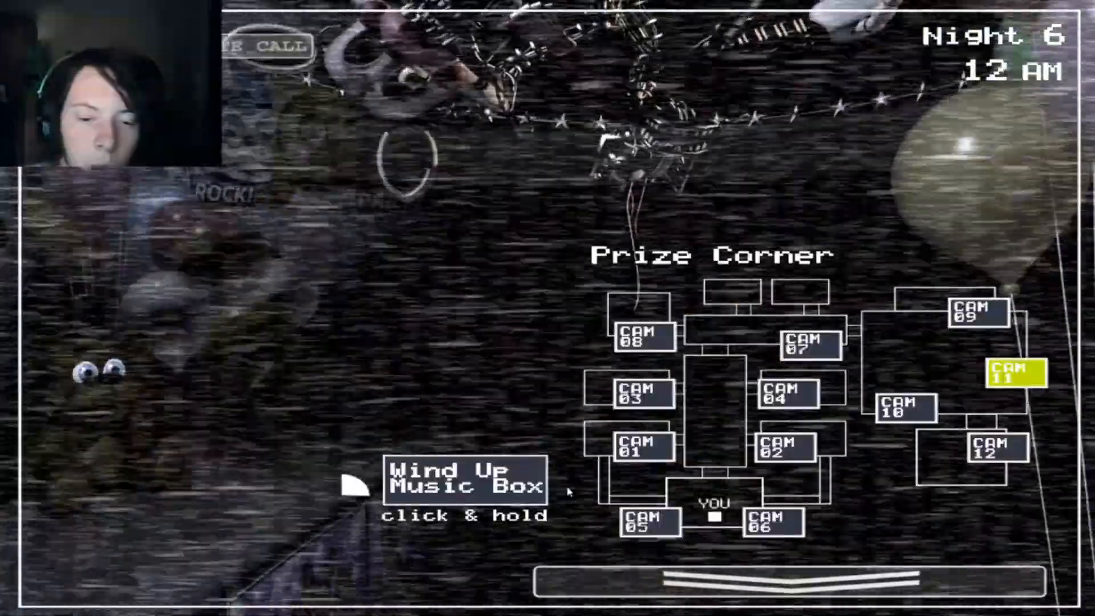
Step: Check the Prize Corner (CAM 11) and Left Air Vent (CAM 05) feeds, then look around the office
left_click(460, 481)
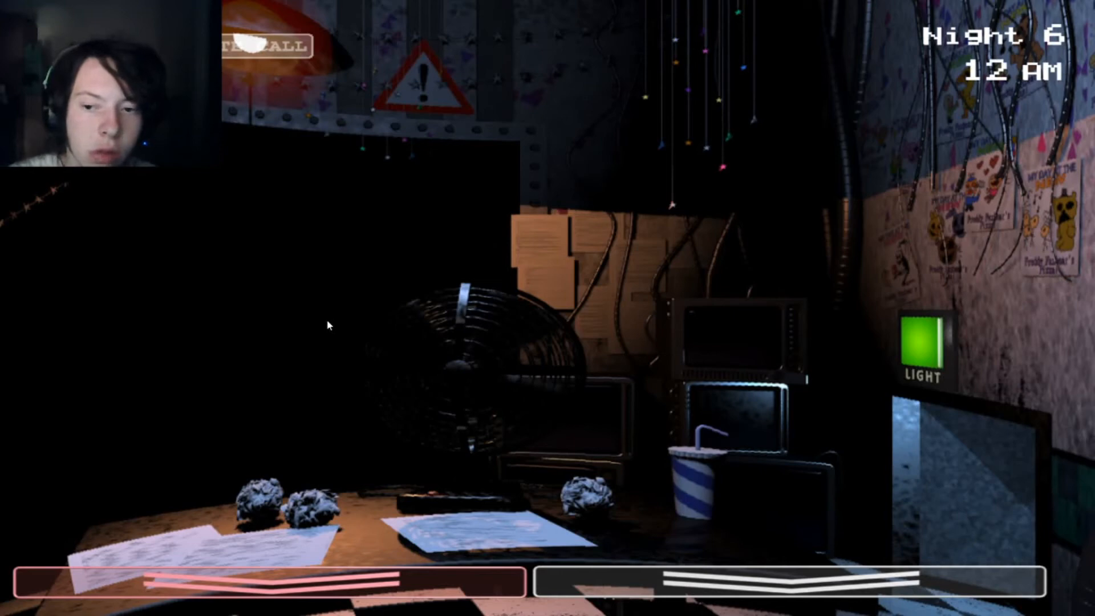
left_click(547, 586)
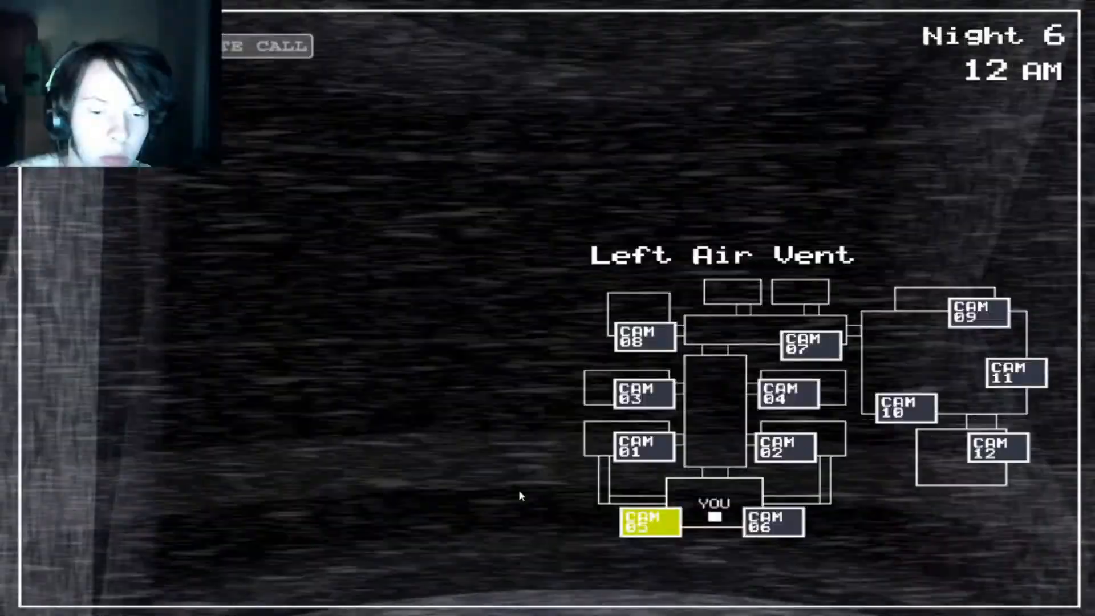
left_click(1013, 372)
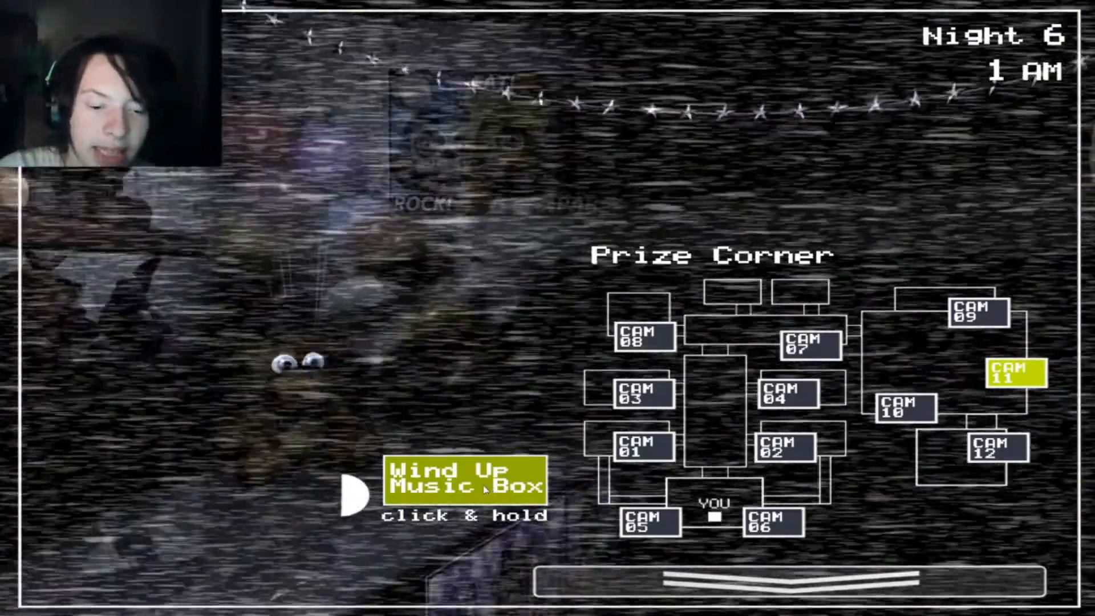
Step: View CAM 11 Prize Corner and hold Wind Up Music Box until 3 AM
left_click(810, 579)
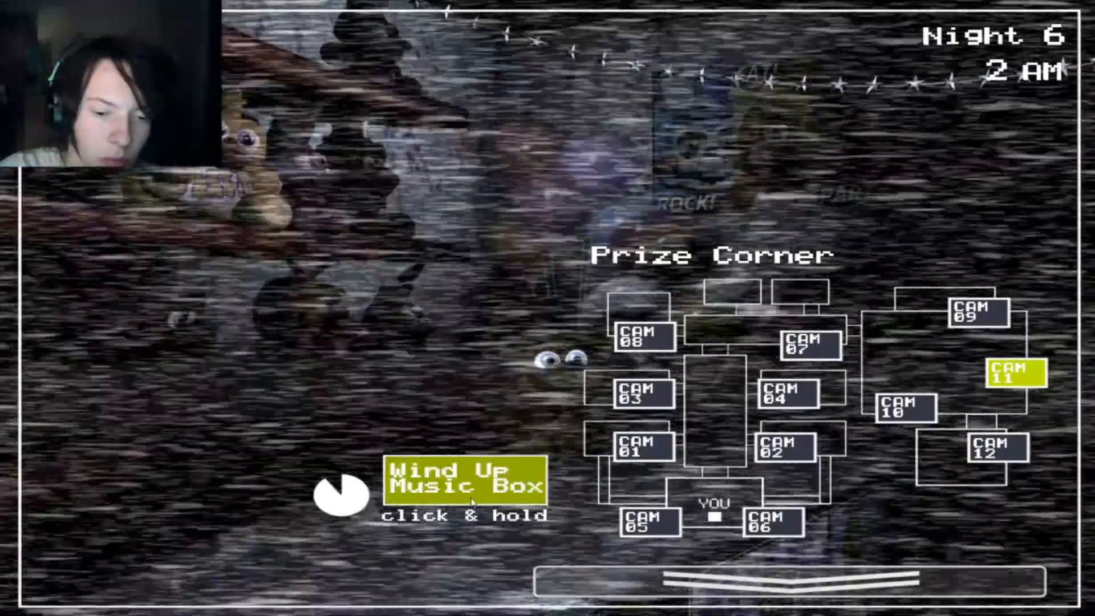
left_click(796, 574)
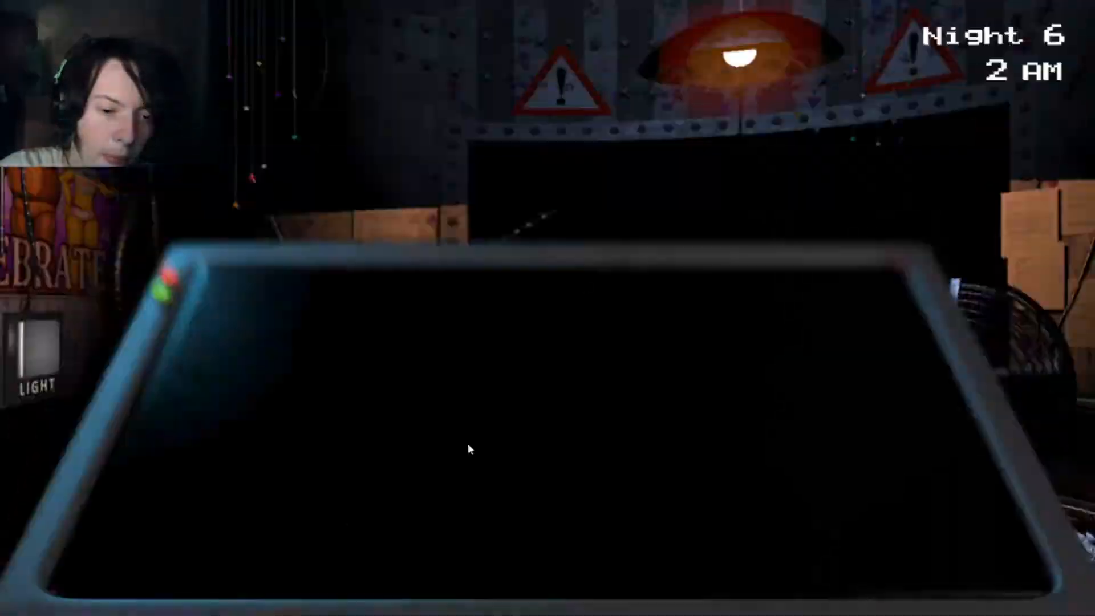
left_click(467, 449)
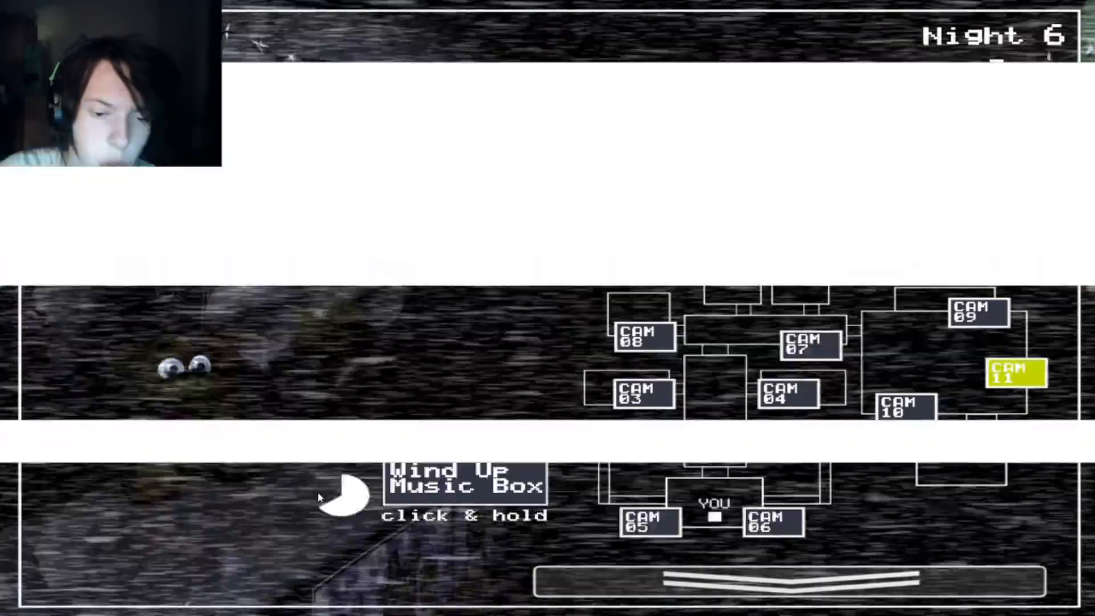
left_click(353, 496)
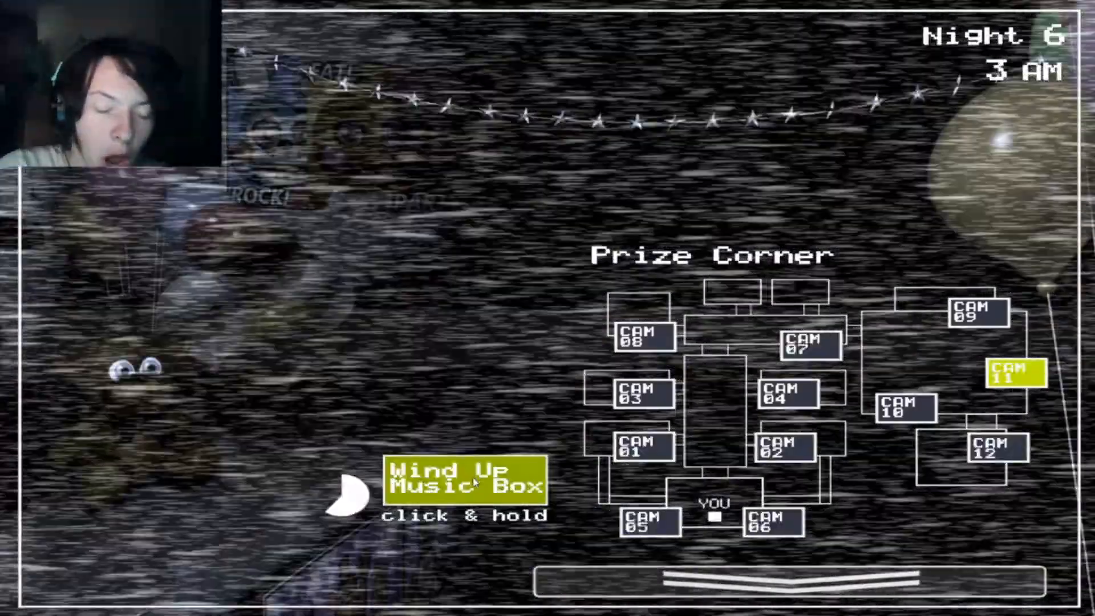
left_click(726, 576)
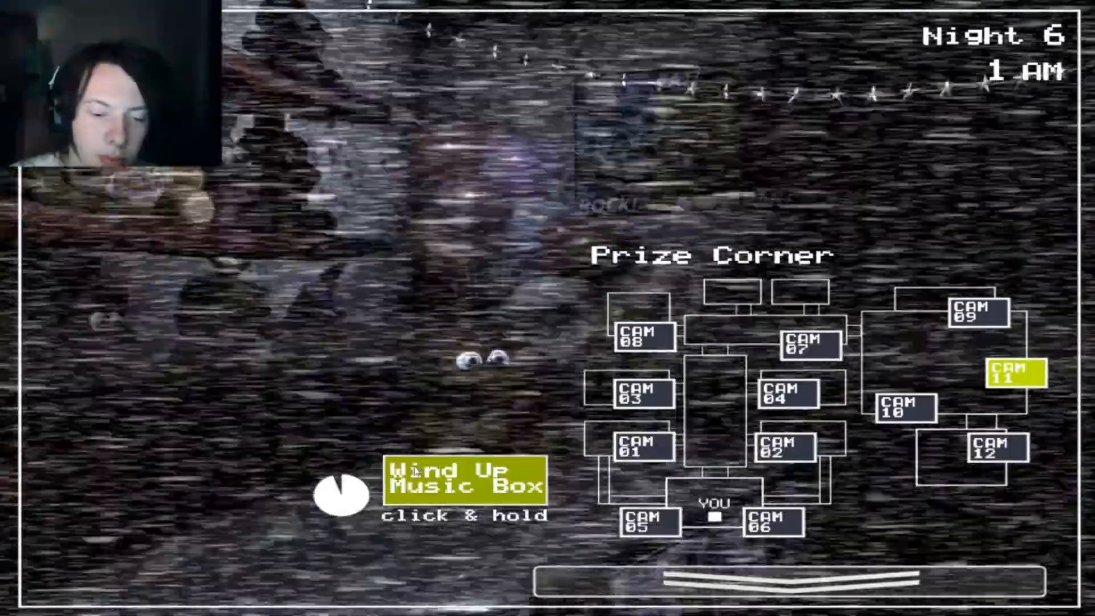
Step: Wind the Prize Corner music box to about three-quarters at 1 AM on the retried night
left_click(734, 576)
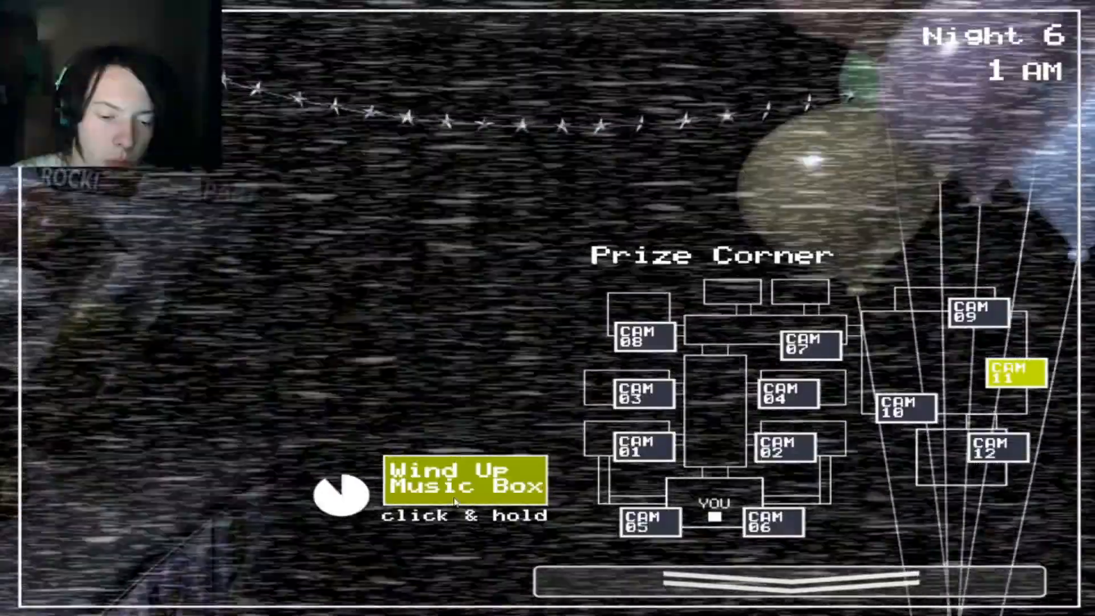
left_click(710, 572)
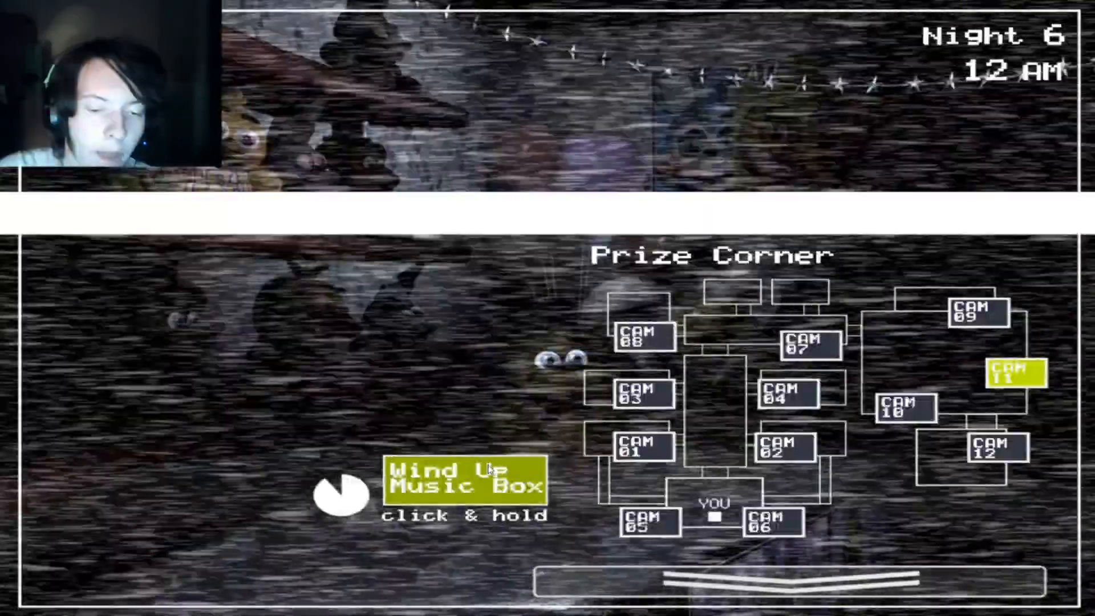
Step: Keep rewinding the Prize Corner music box on CAM 11 to roughly three-quarters by 1 AM
left_click(712, 579)
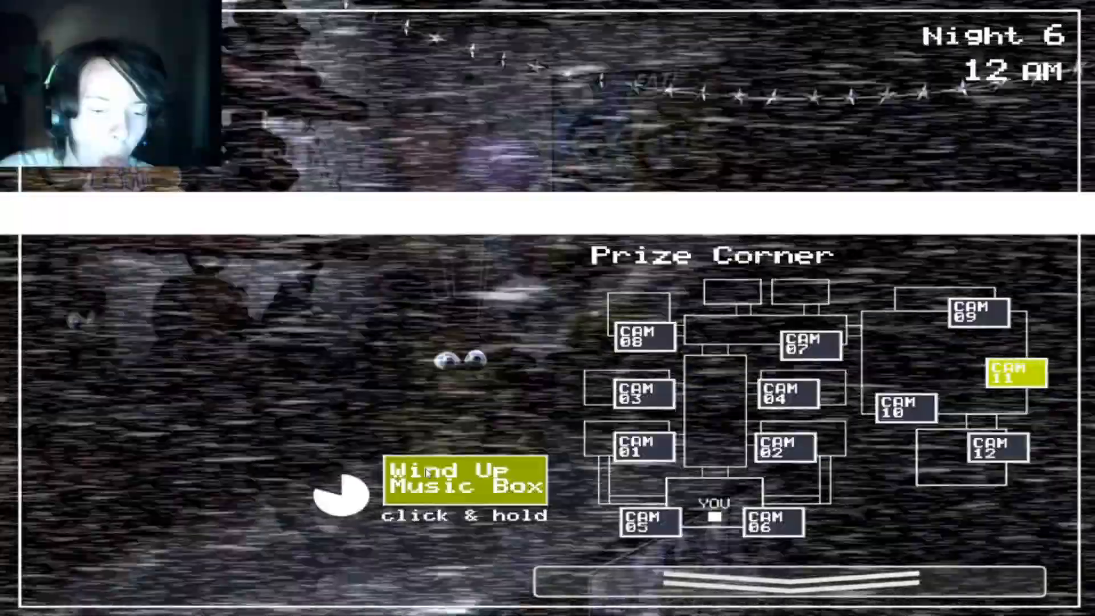
left_click(342, 496)
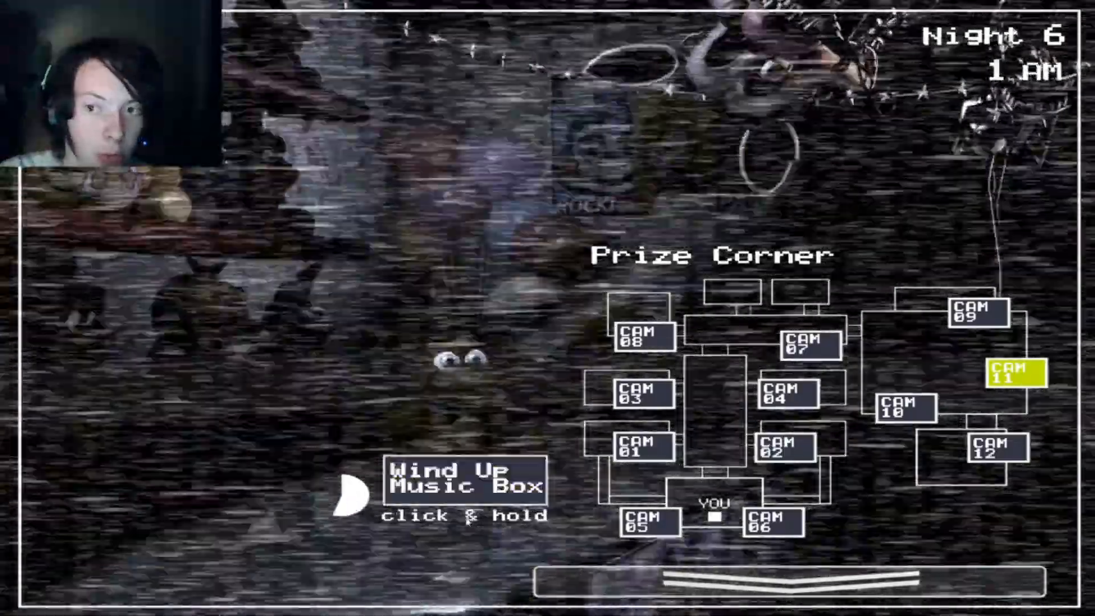
left_click(465, 484)
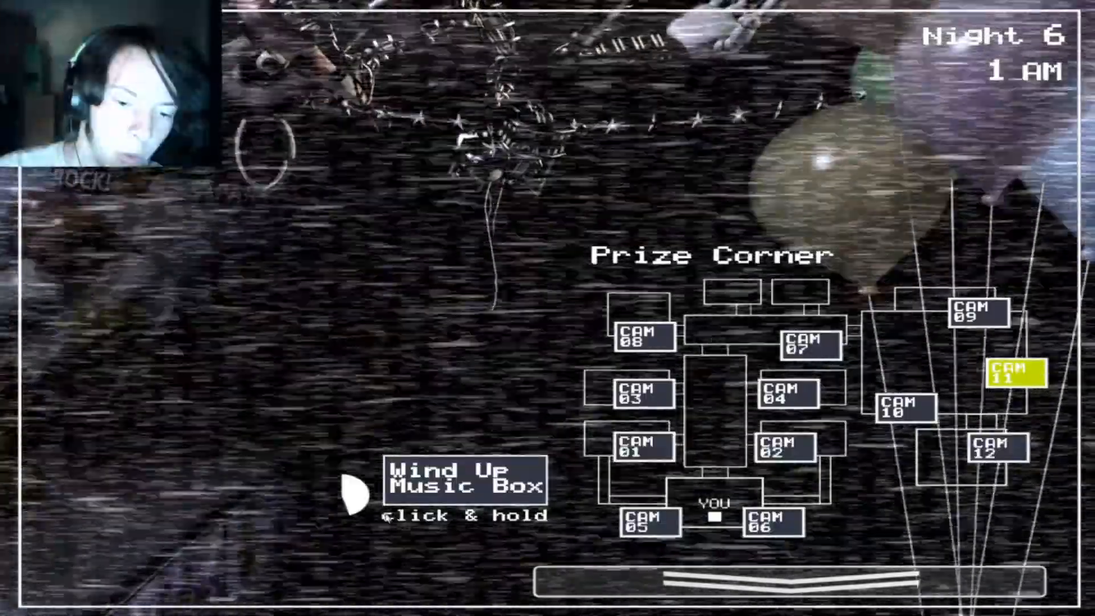
left_click(464, 481)
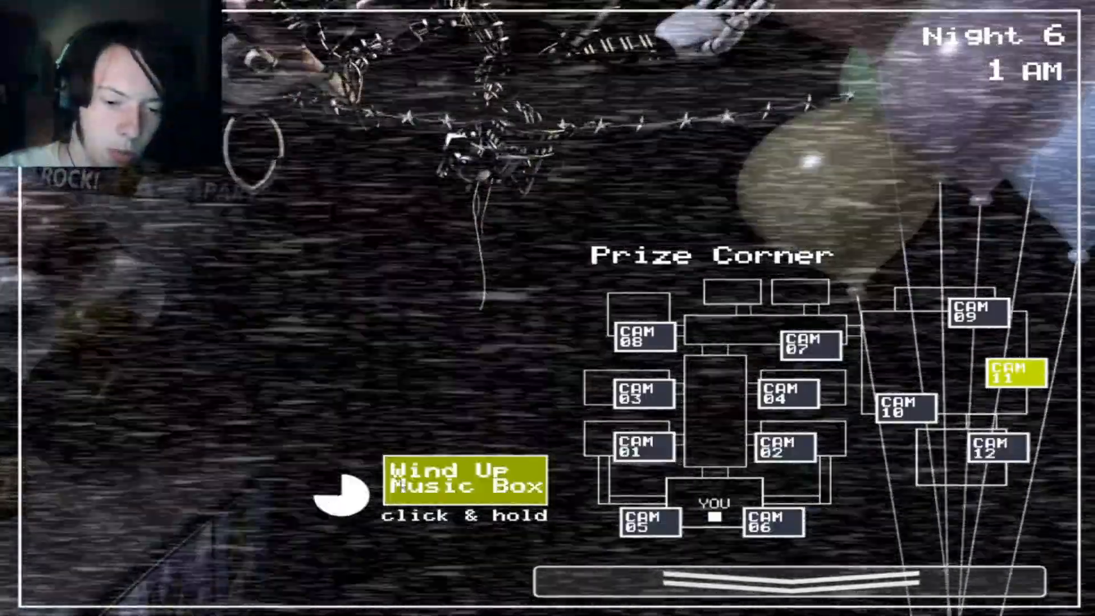
left_click(733, 590)
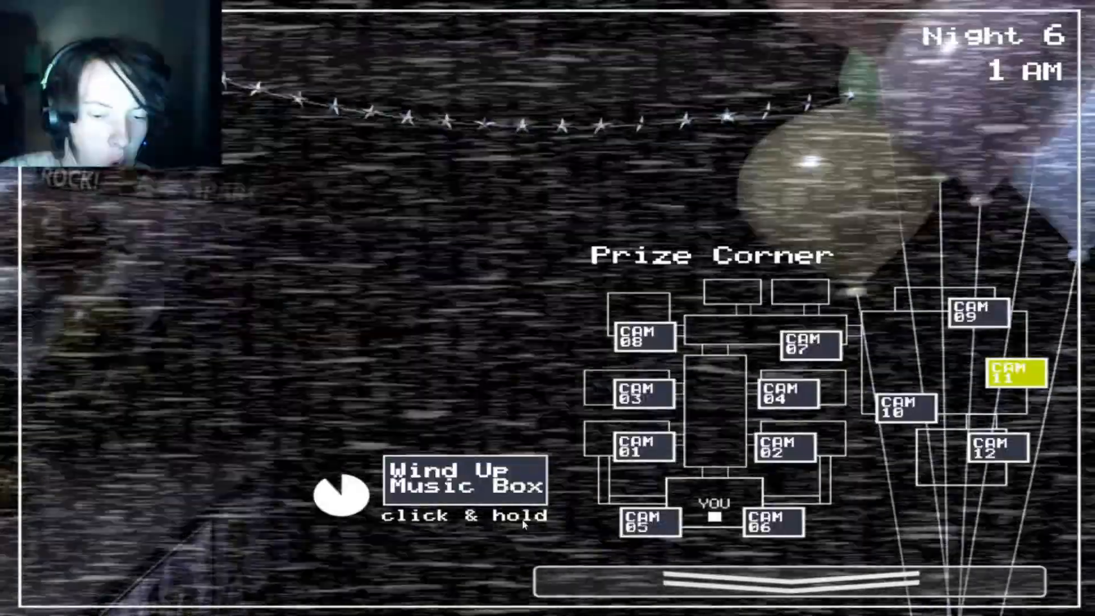
Step: Lower the monitor and check the office with the light before returning to CAM 11
left_click(462, 483)
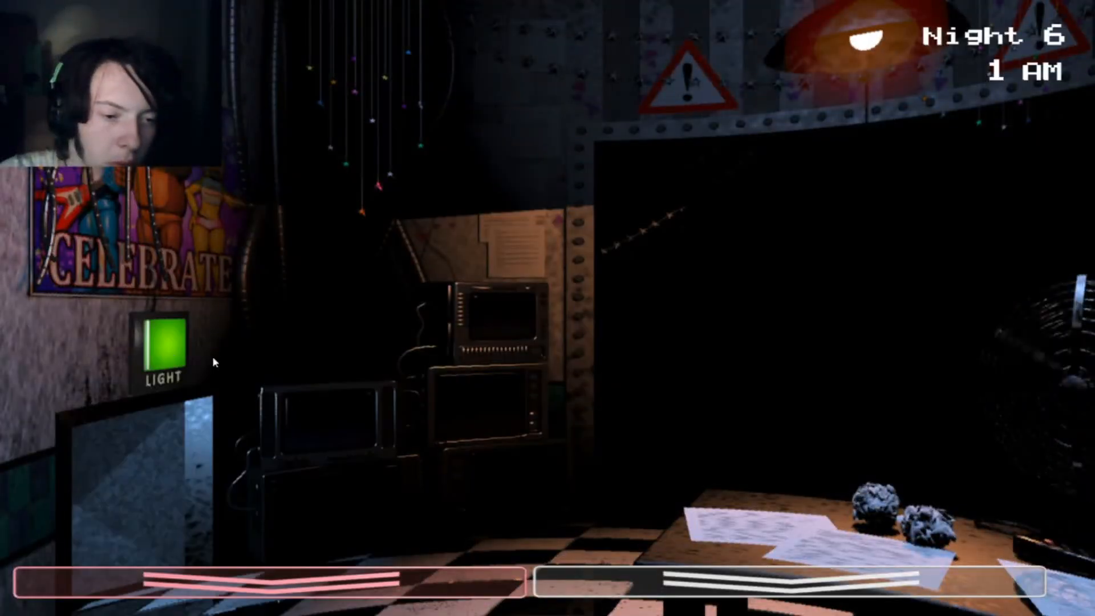
left_click(164, 343)
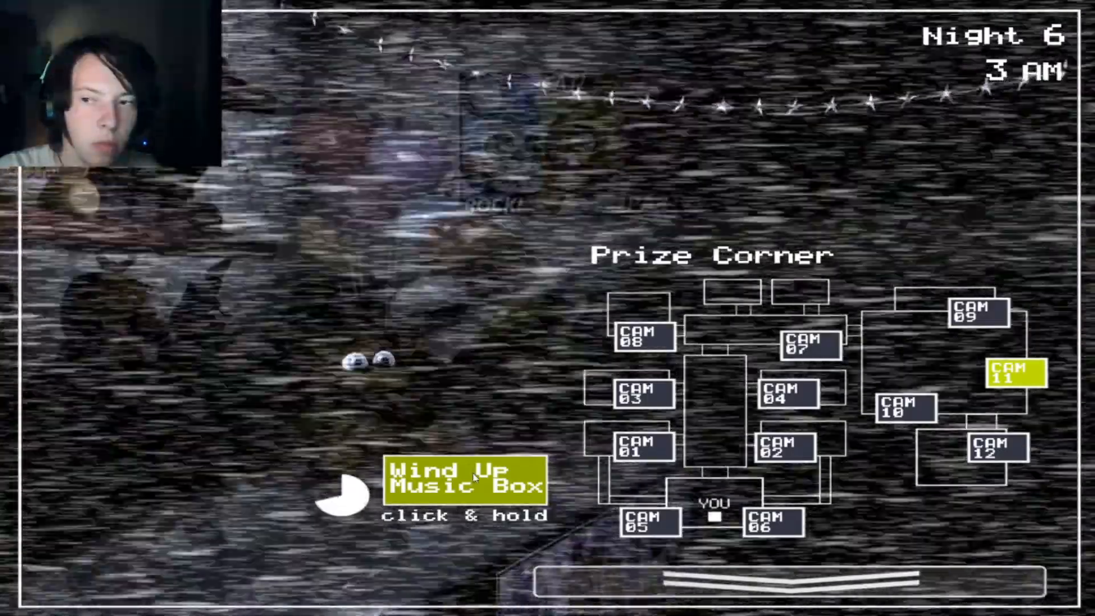
Step: Glance at the office, then resume winding the Prize Corner music box at 3 AM
left_click(341, 477)
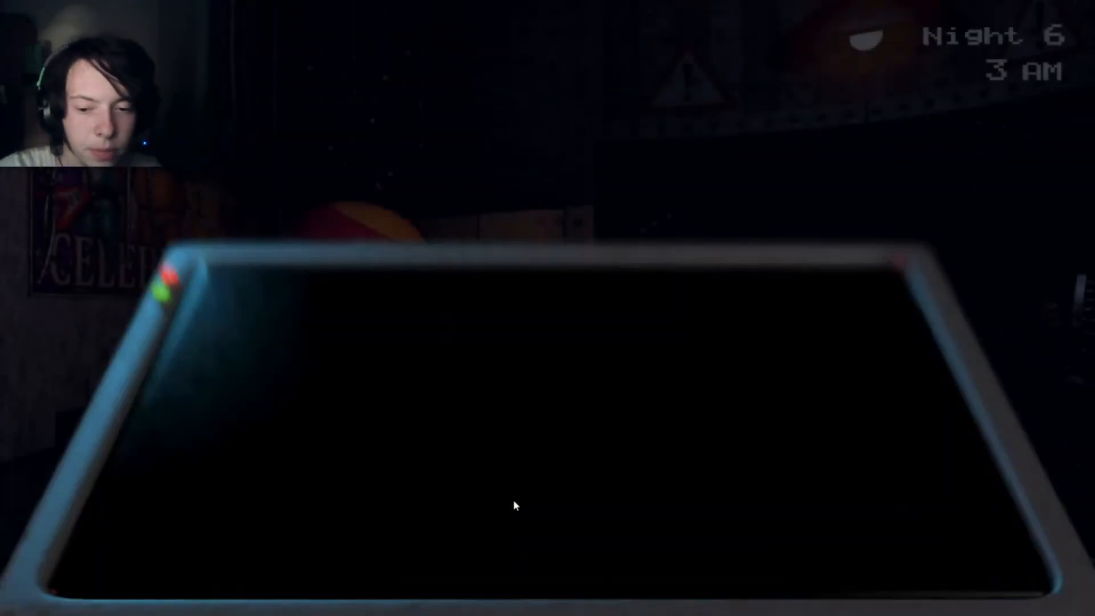
left_click(513, 506)
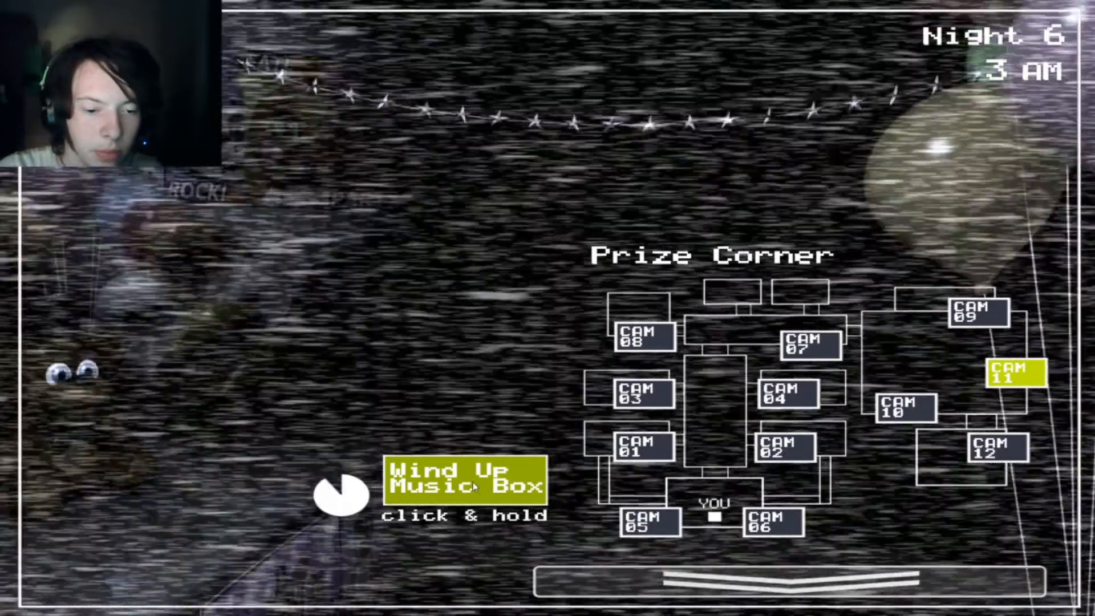